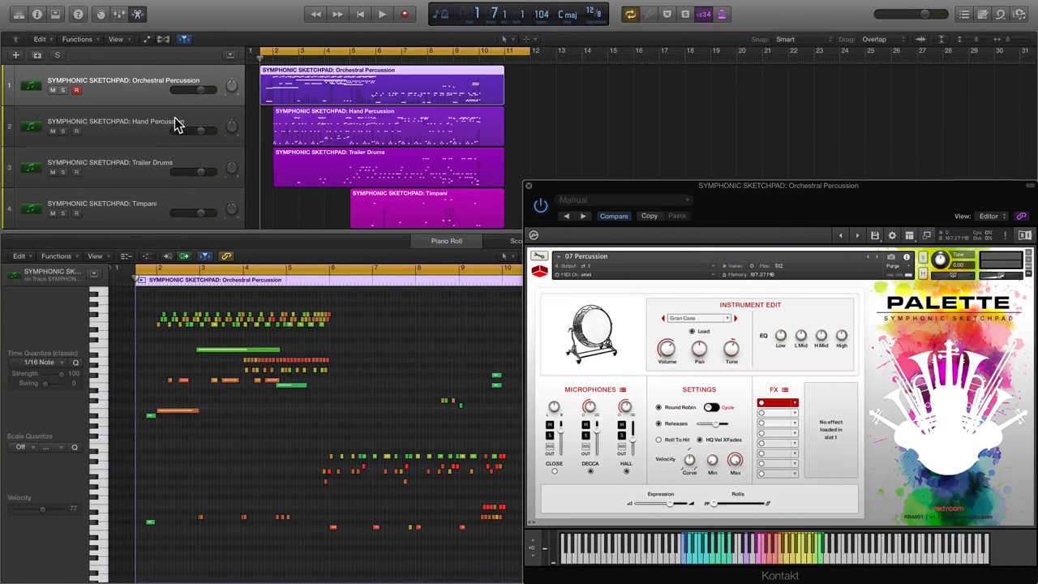
# View the Kontakt patches on the Hand Percussion, Trailer Drums and Timpani tracks
pyautogui.click(115, 126)
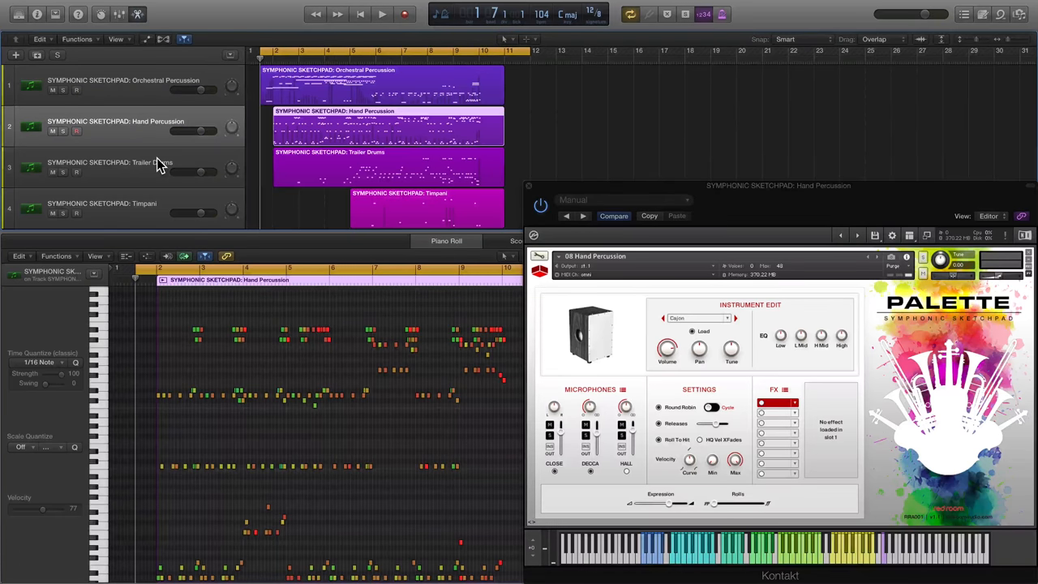
pyautogui.click(101, 204)
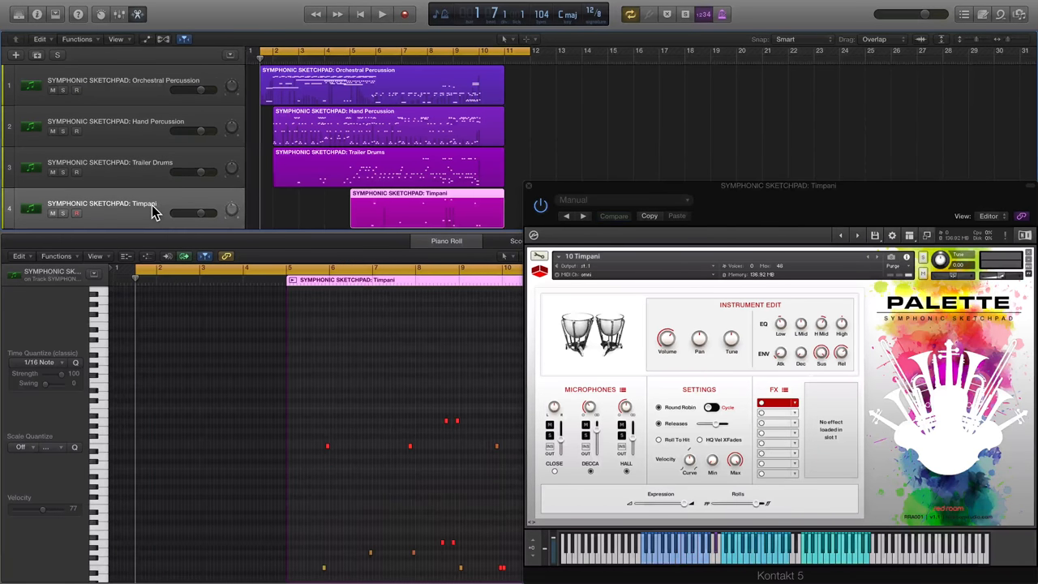
pyautogui.click(122, 85)
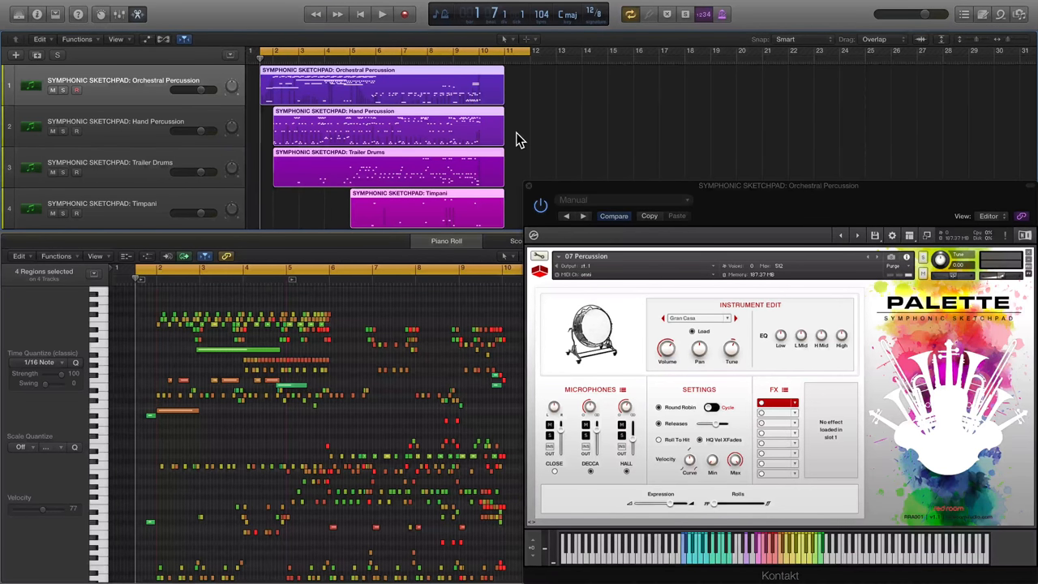
pyautogui.click(382, 13)
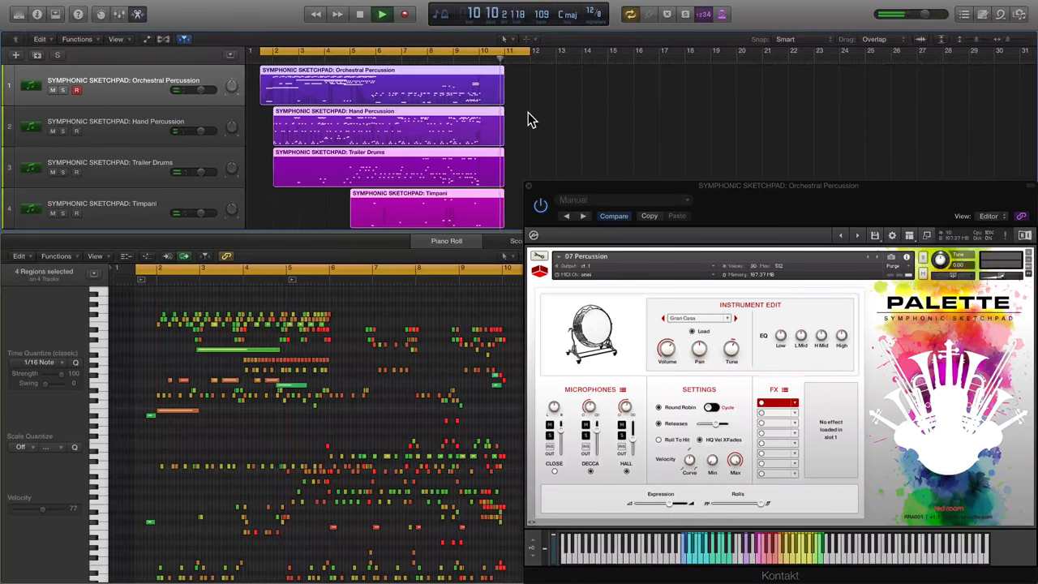
pyautogui.click(382, 14)
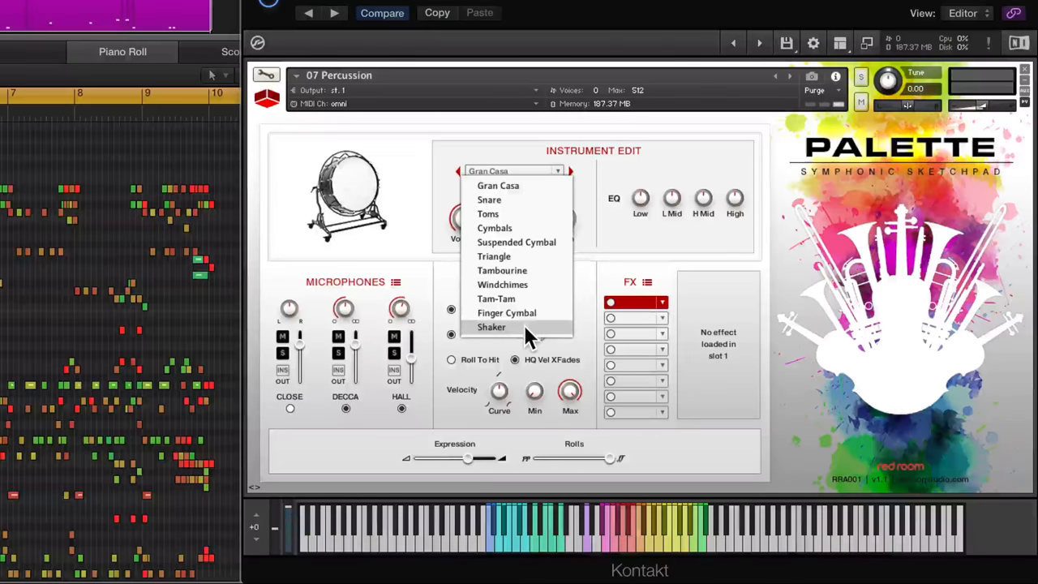
pyautogui.moveTo(527, 313)
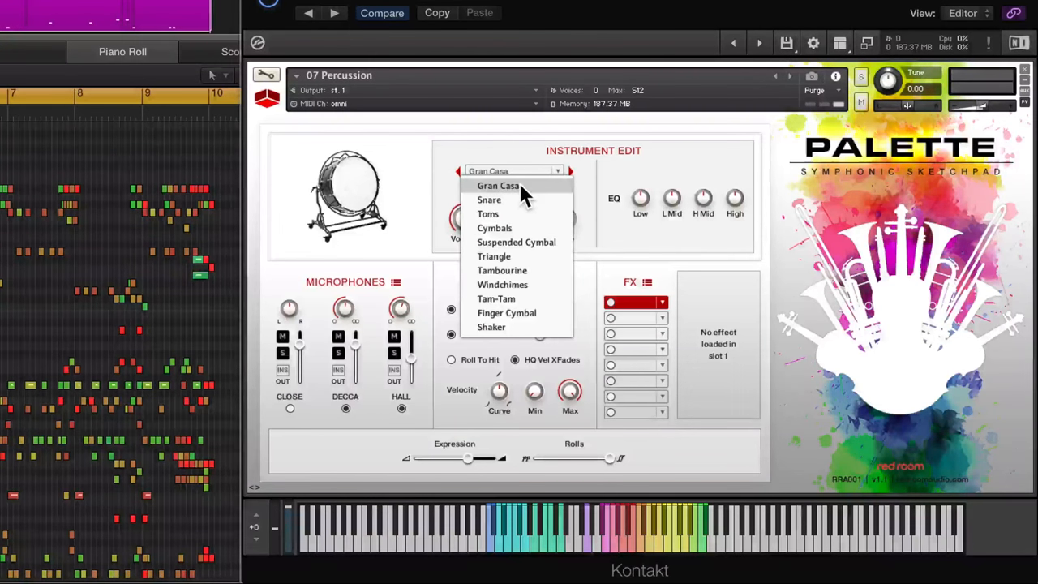
# Load Snare in place of Gran Casa and play it on Kontakt's keyboard
pyautogui.click(489, 199)
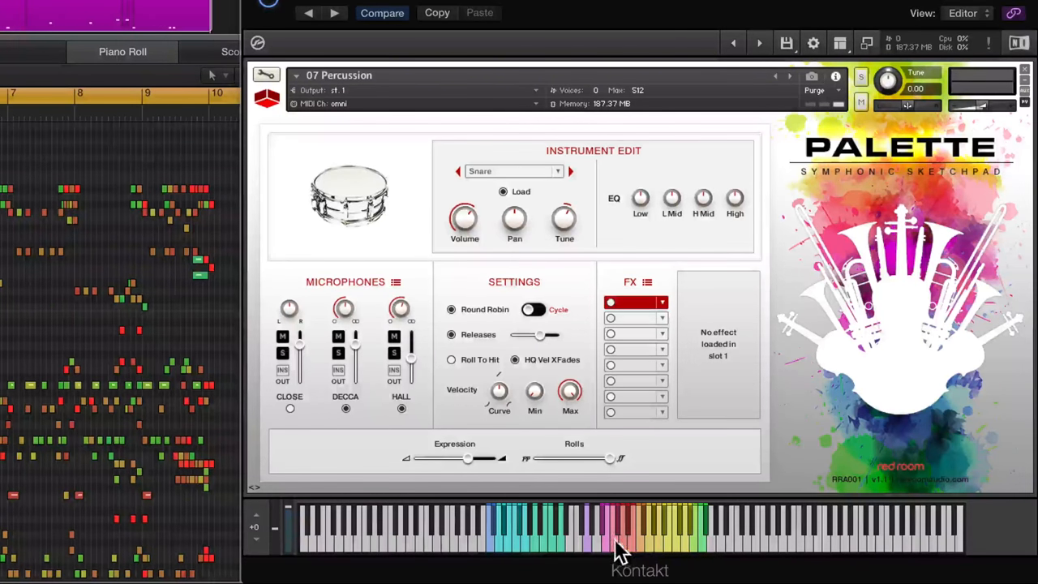
pyautogui.click(519, 543)
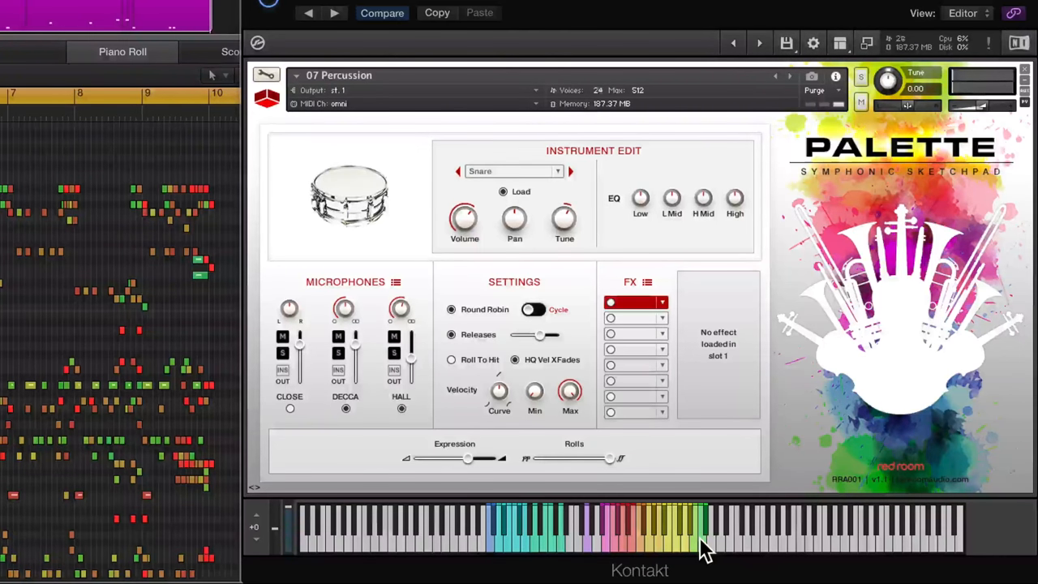
pyautogui.moveTo(694, 235)
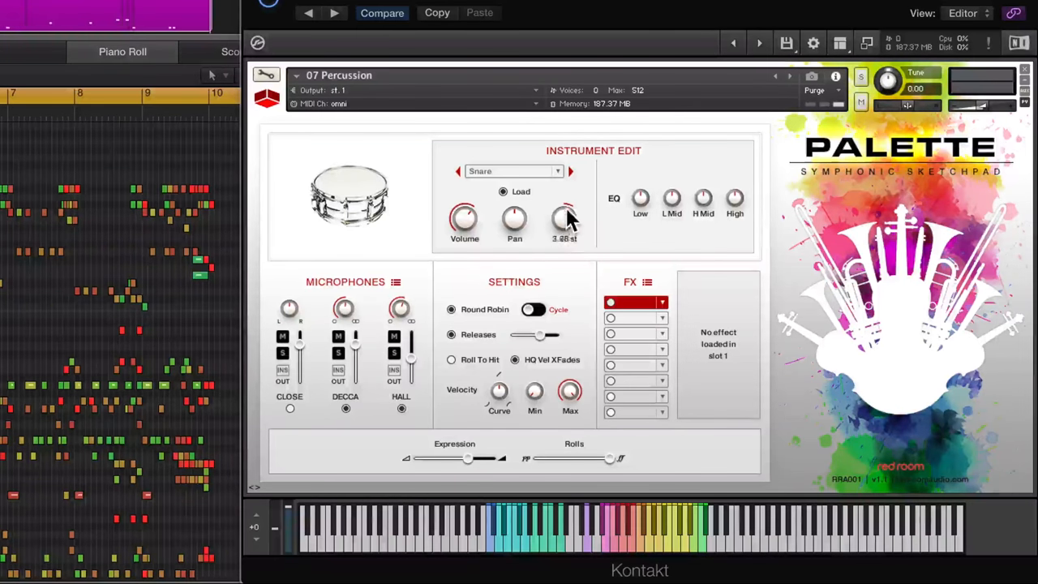
# Raise the Snare's Tune knob to about 3, then nearly 5 semitones
pyautogui.moveTo(565, 219); pyautogui.dragTo(565, 227)
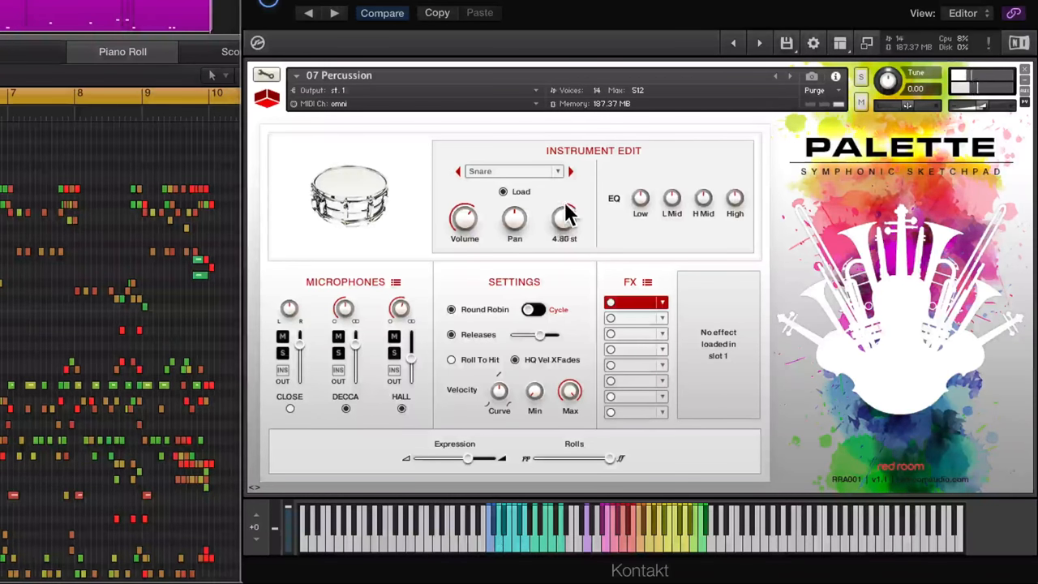
pyautogui.moveTo(563, 219); pyautogui.dragTo(563, 231)
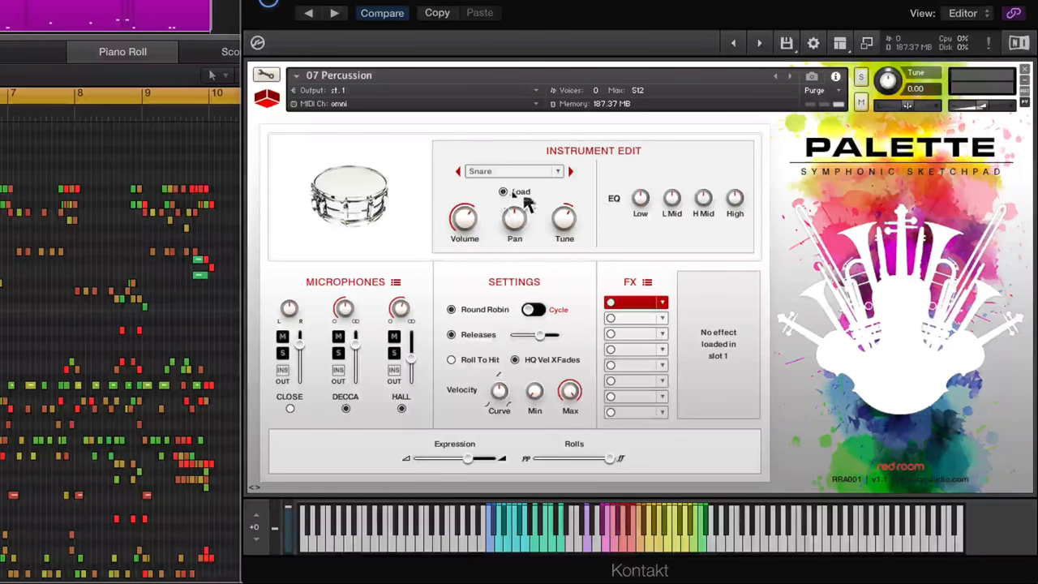
pyautogui.click(513, 170)
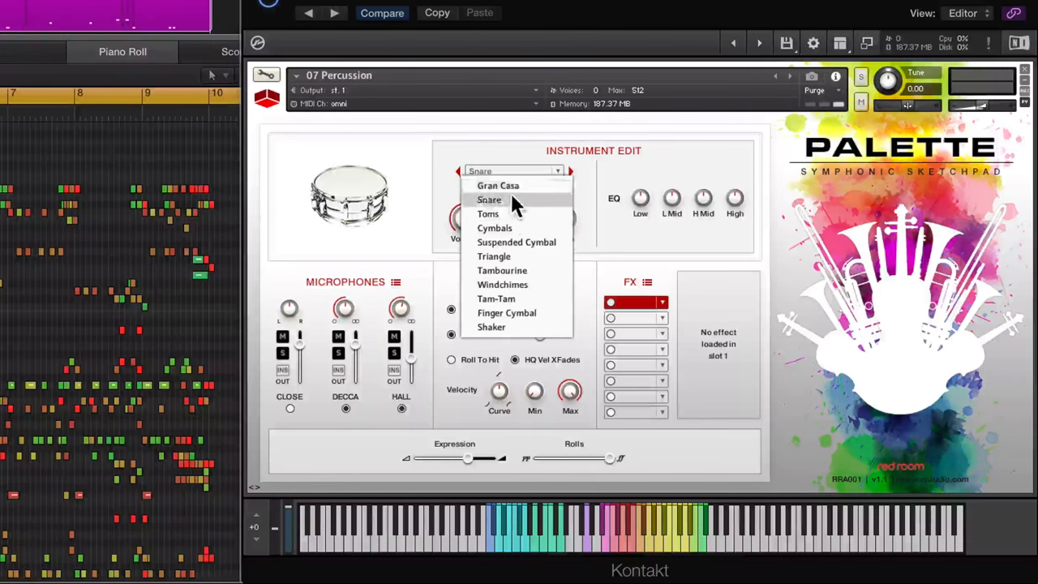
pyautogui.click(488, 214)
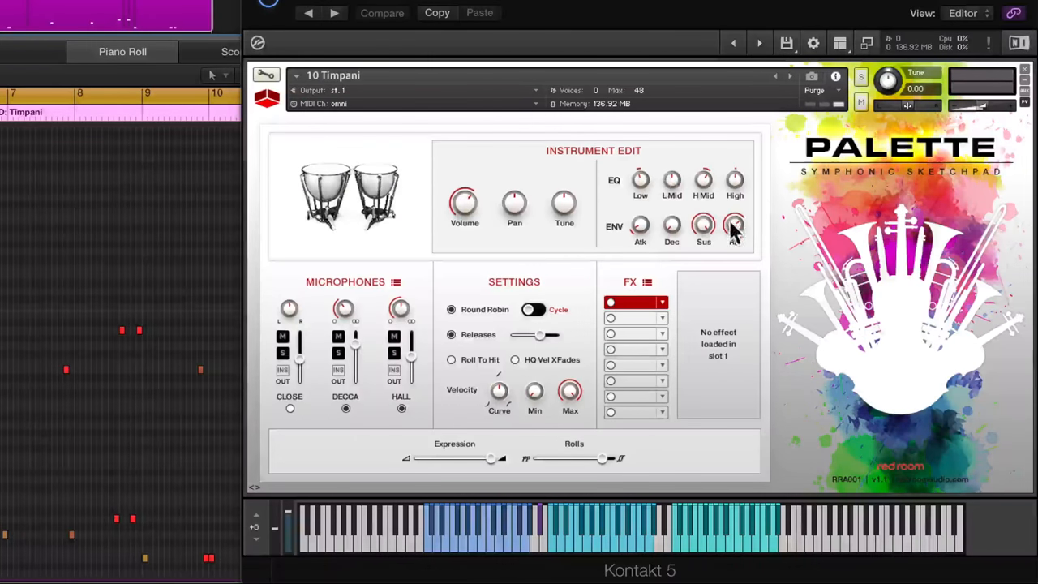
pyautogui.moveTo(721, 256)
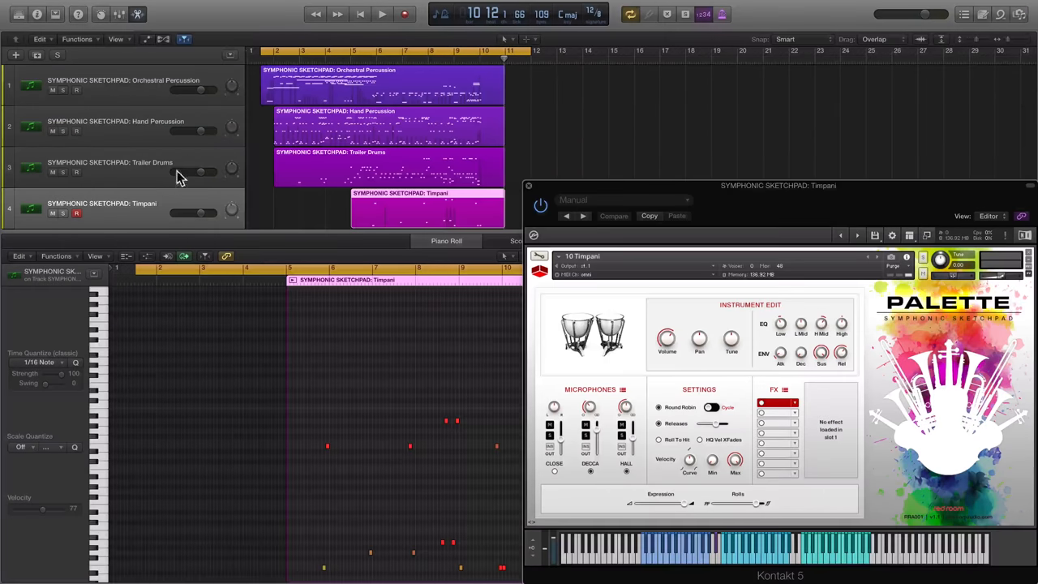
# Show the Trailer Drums patch, browse its drum ensembles, and inspect the FB COMP and SAT effects
pyautogui.click(109, 167)
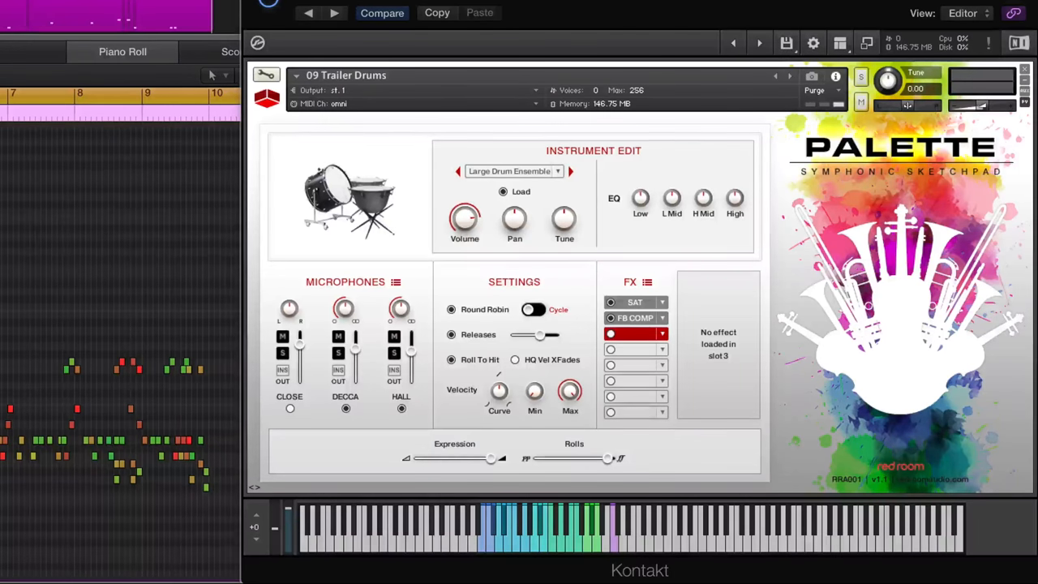
pyautogui.click(513, 170)
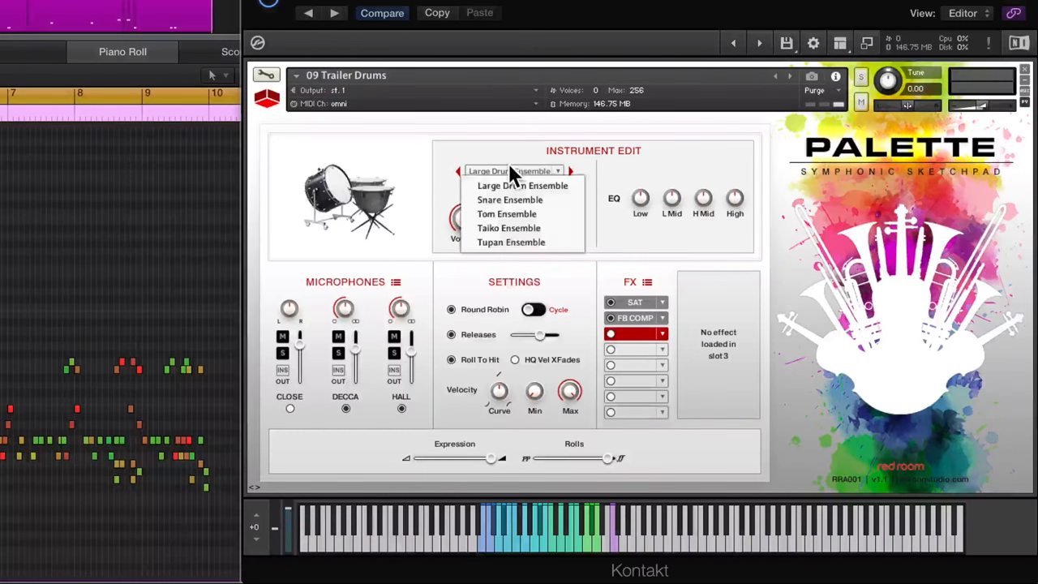
pyautogui.moveTo(511, 242)
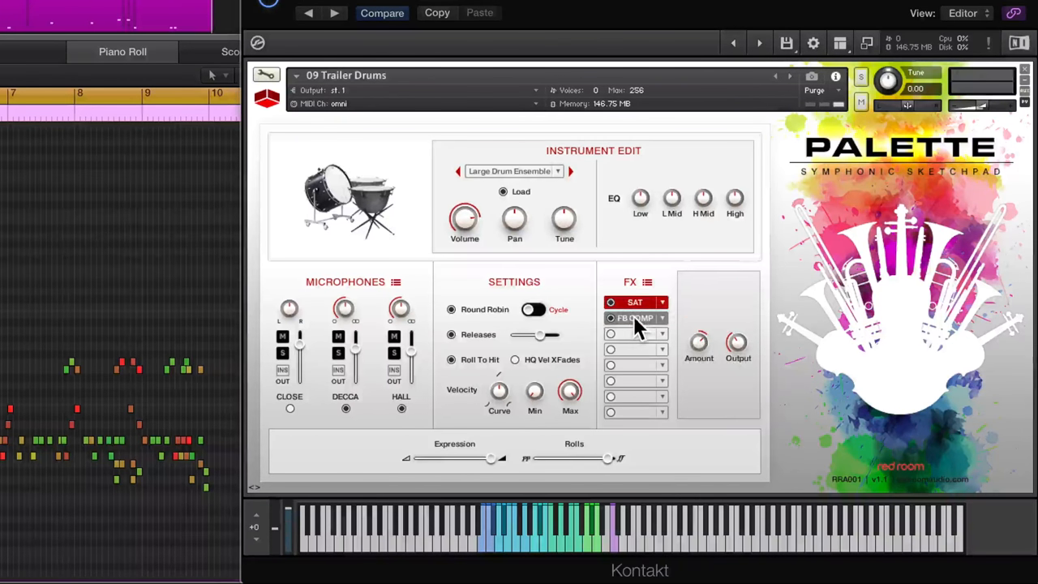
pyautogui.click(634, 317)
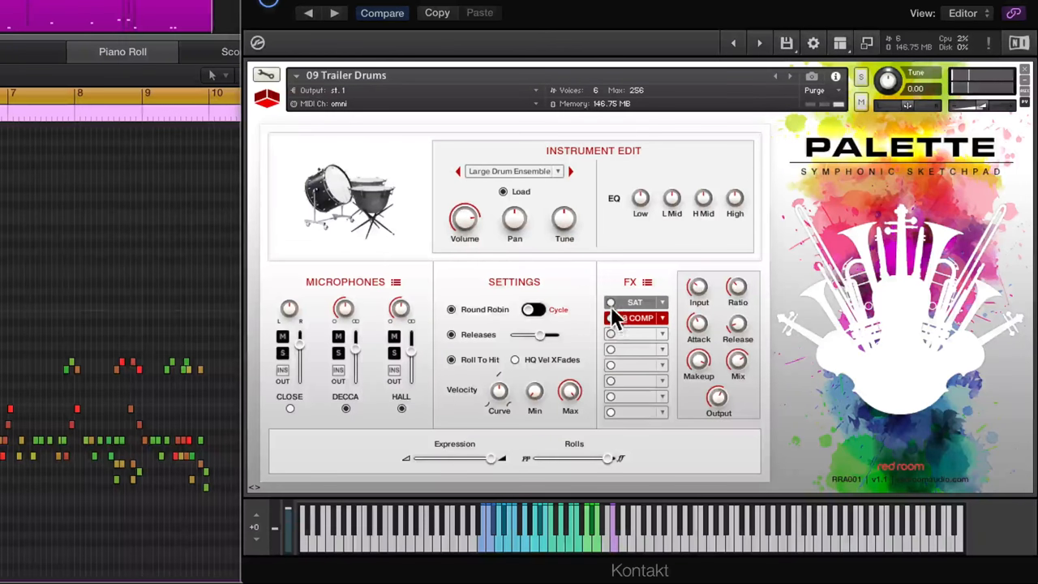
pyautogui.click(636, 317)
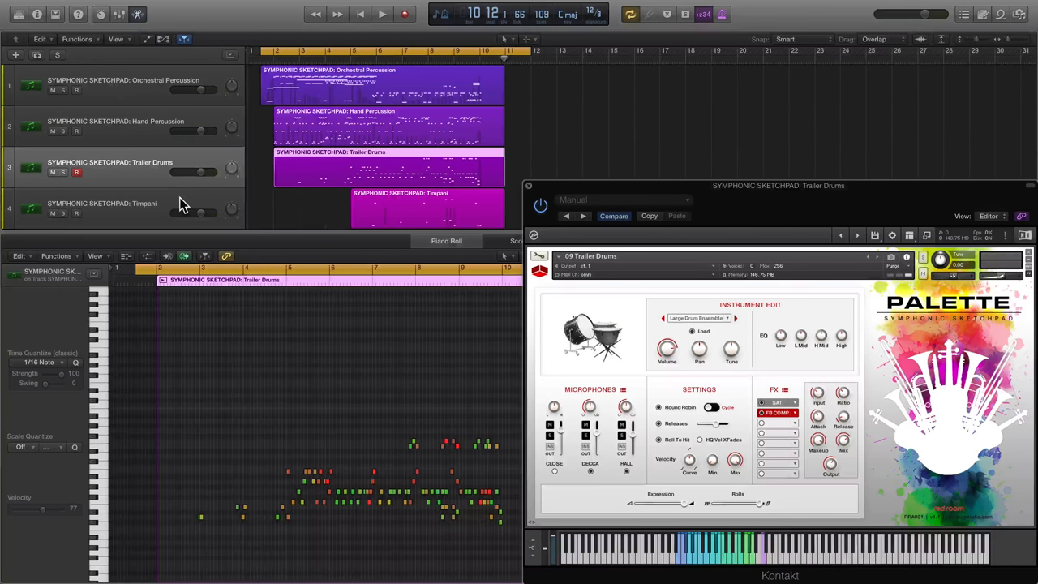
# Show the Timpani patch and drag its Rolls slider from pp toward ff
pyautogui.click(102, 204)
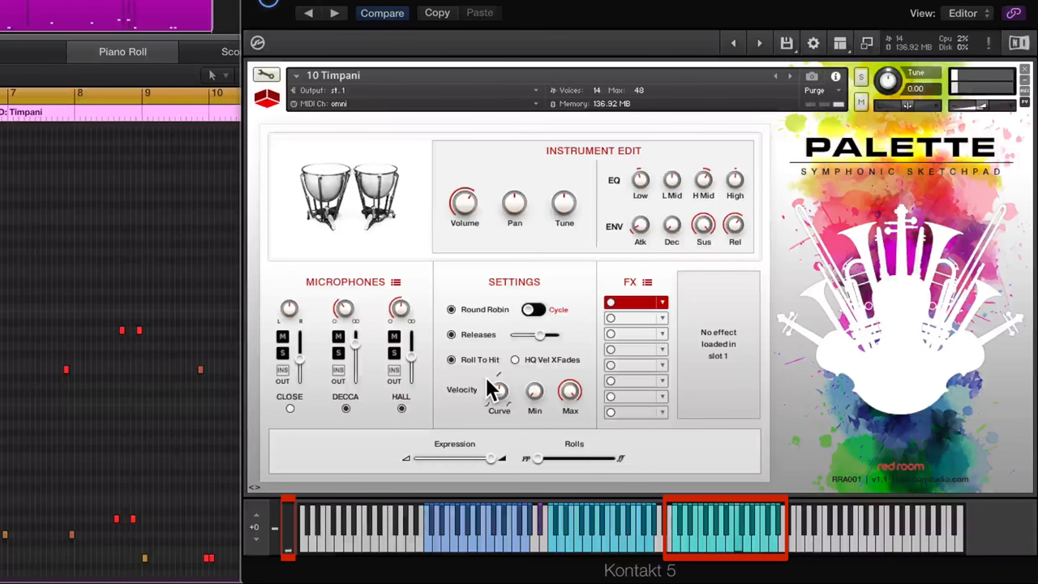
pyautogui.moveTo(536, 458); pyautogui.dragTo(596, 458)
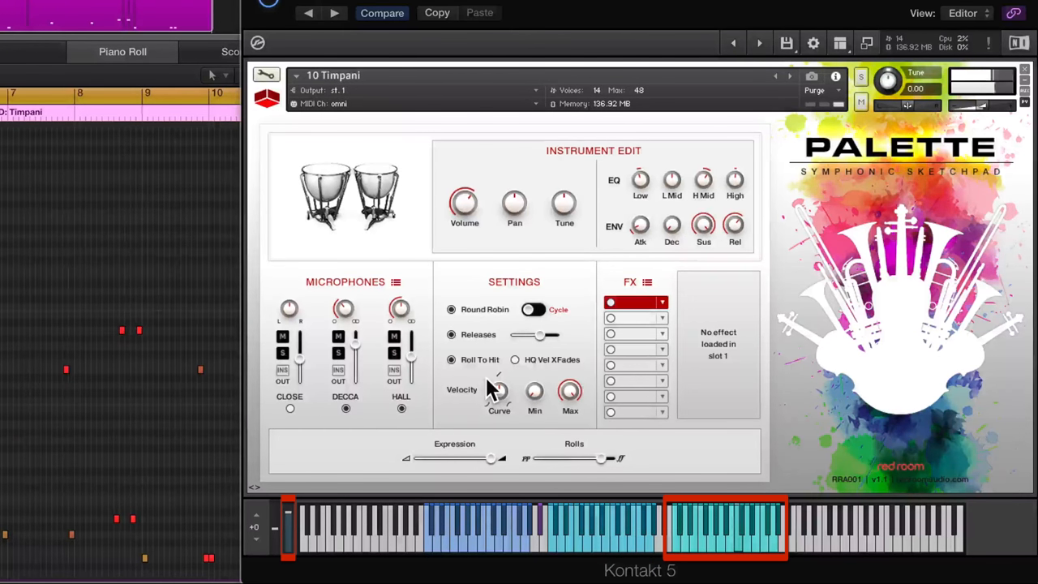